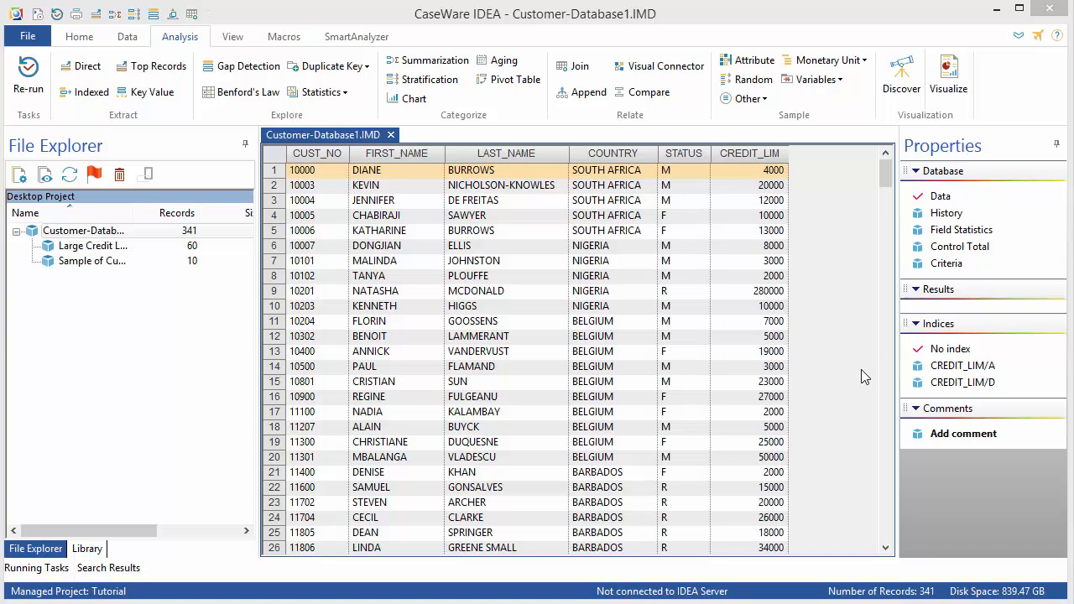
mouse_move(869, 372)
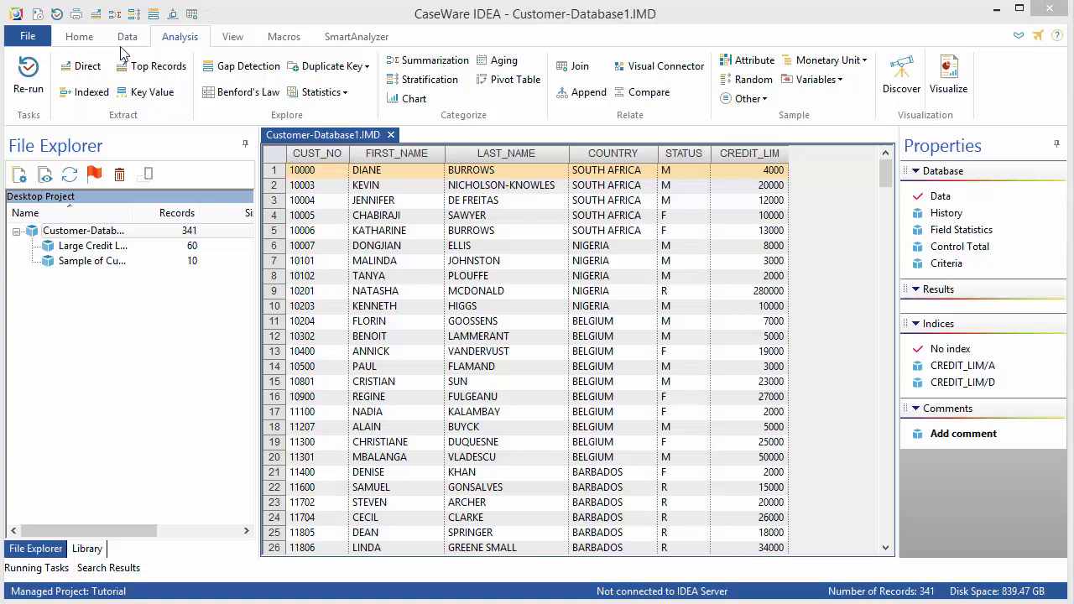
Start a desktop text import and choose sales.txt from the tutorial Source Files folder
click(78, 37)
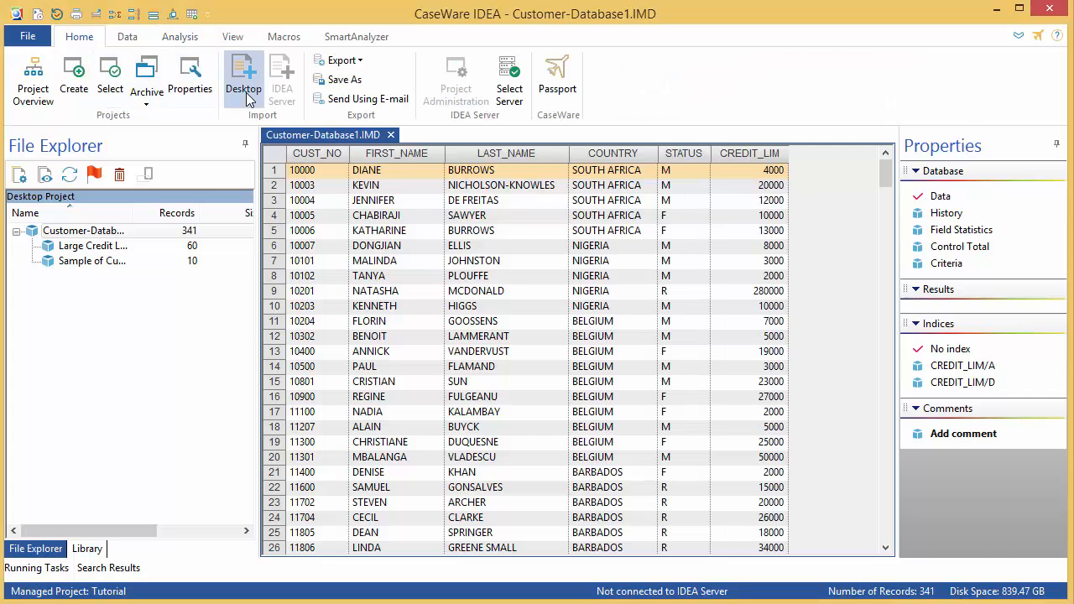
click(243, 75)
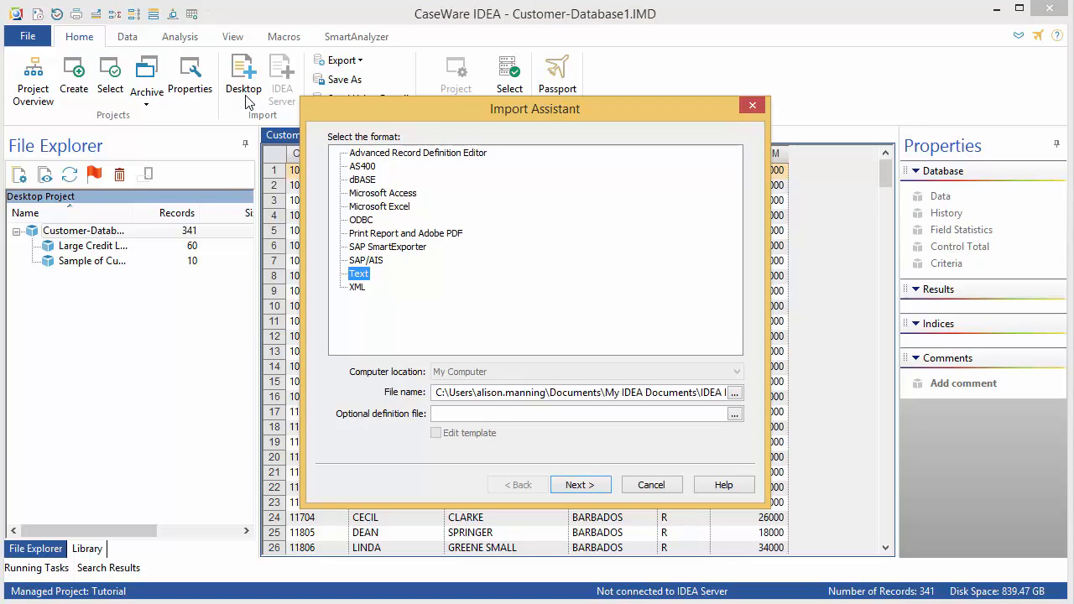
mouse_move(381, 278)
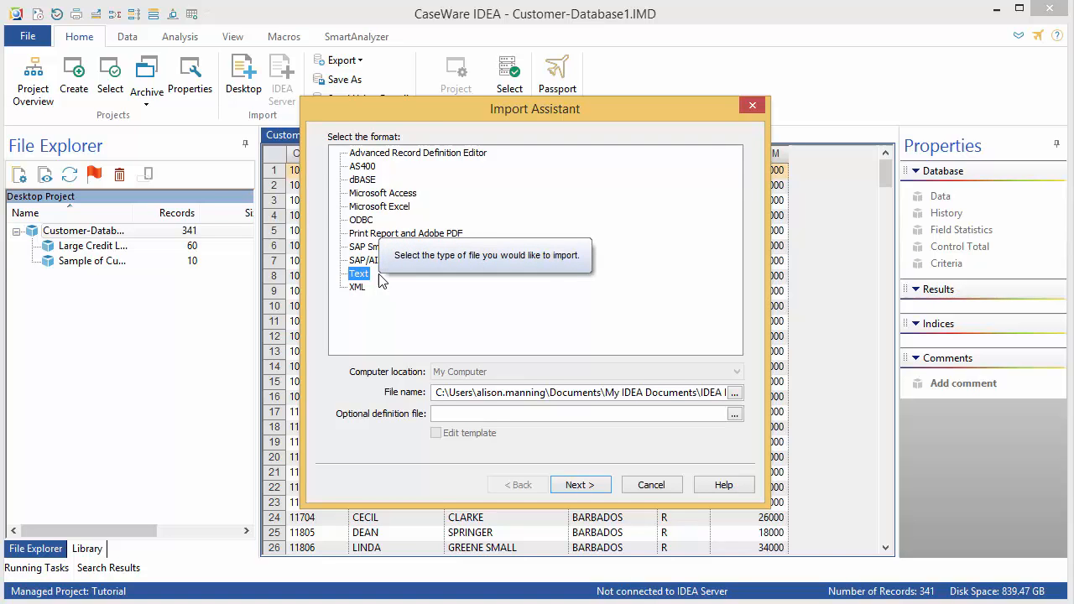
mouse_move(407, 286)
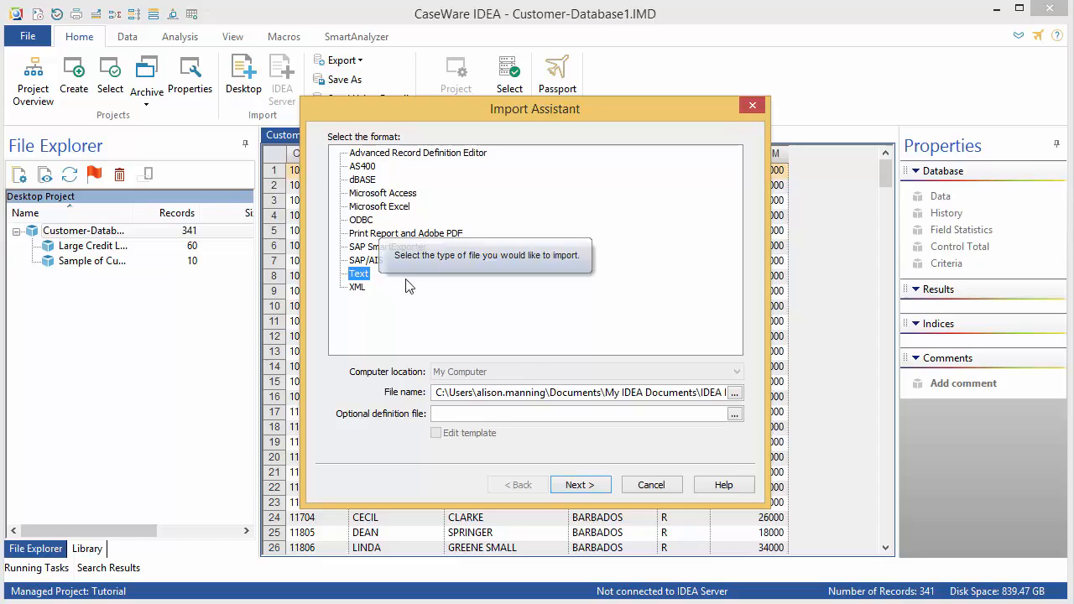
click(735, 393)
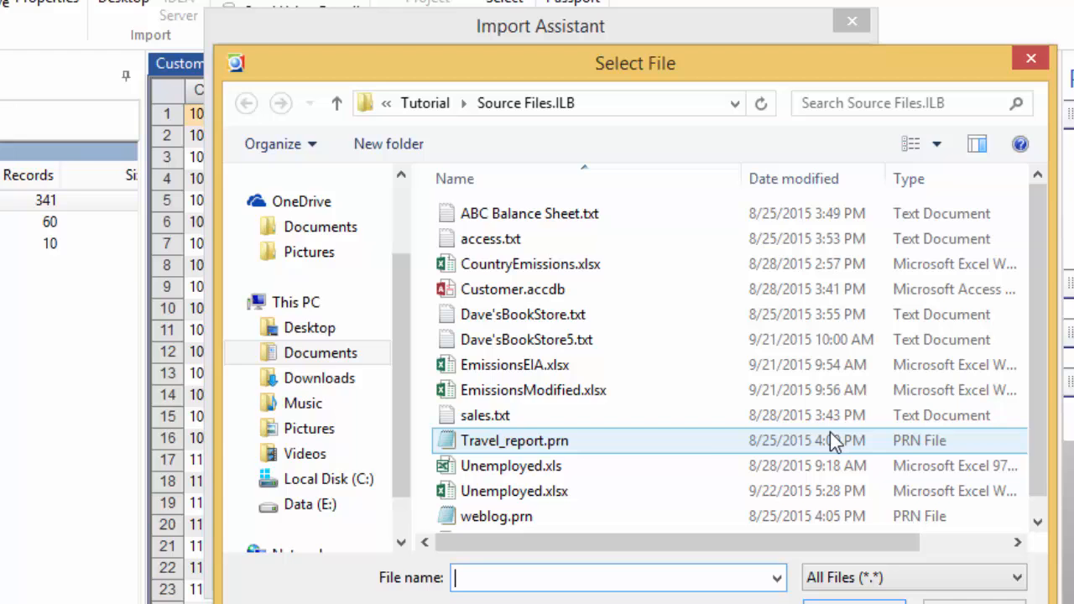
click(485, 416)
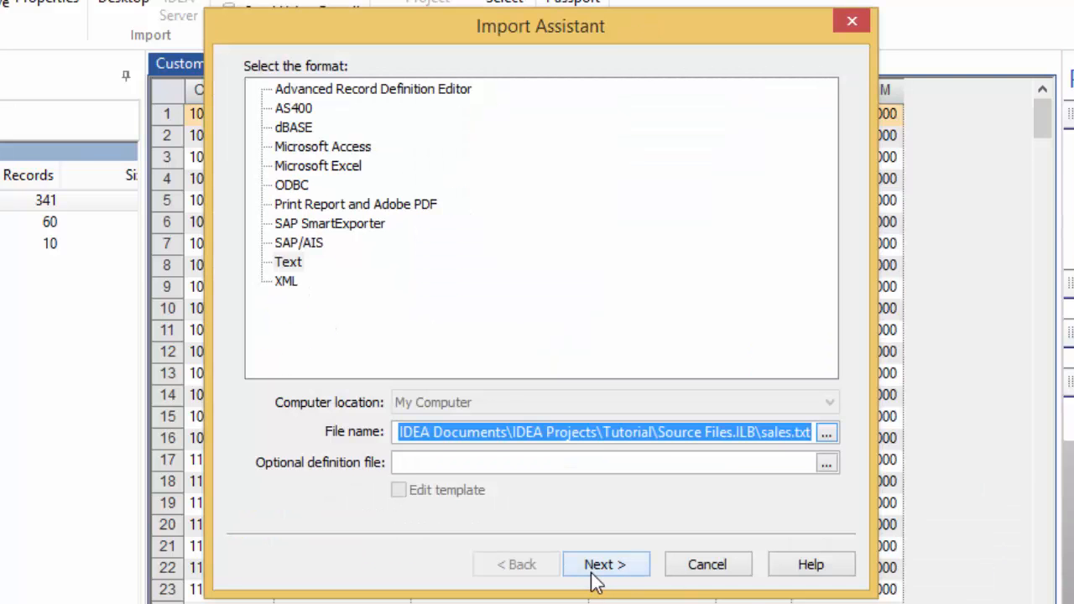
Accept sales.txt as fixed-length and keep the detected record length that aligns records
click(604, 563)
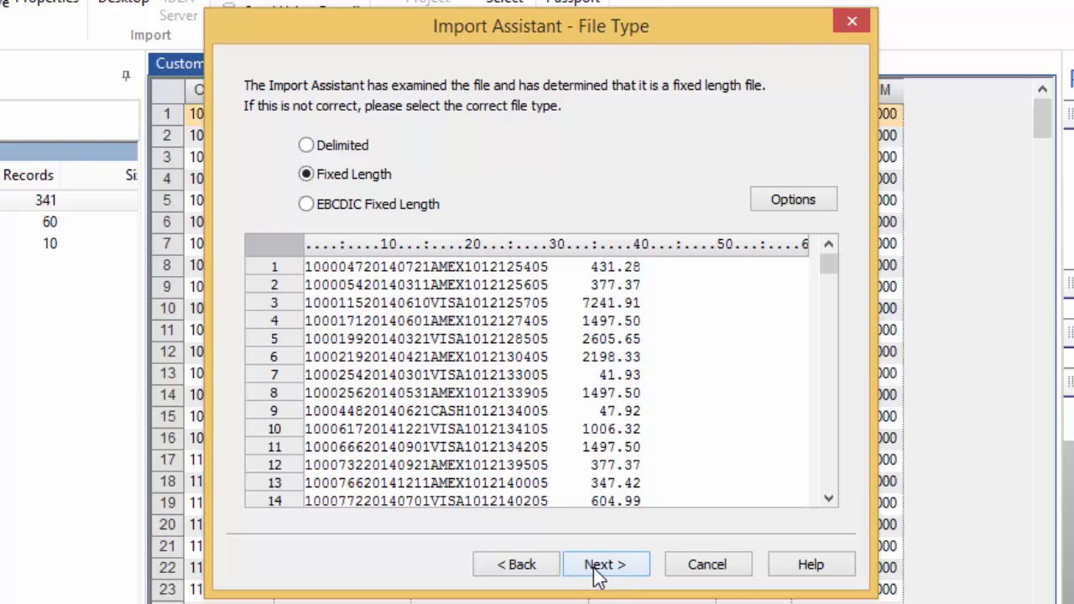
click(604, 564)
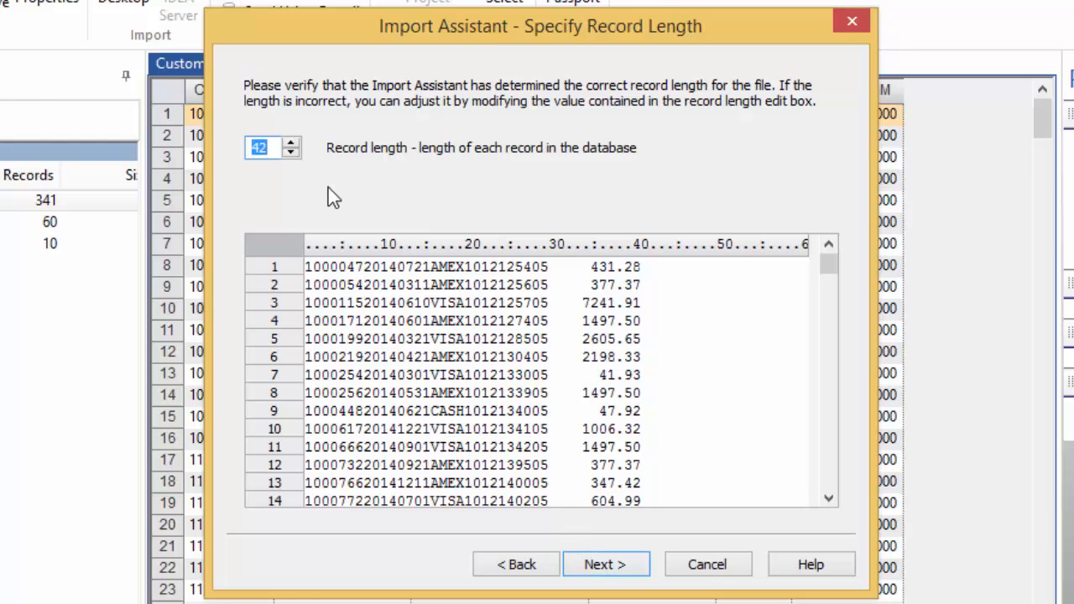
click(288, 141)
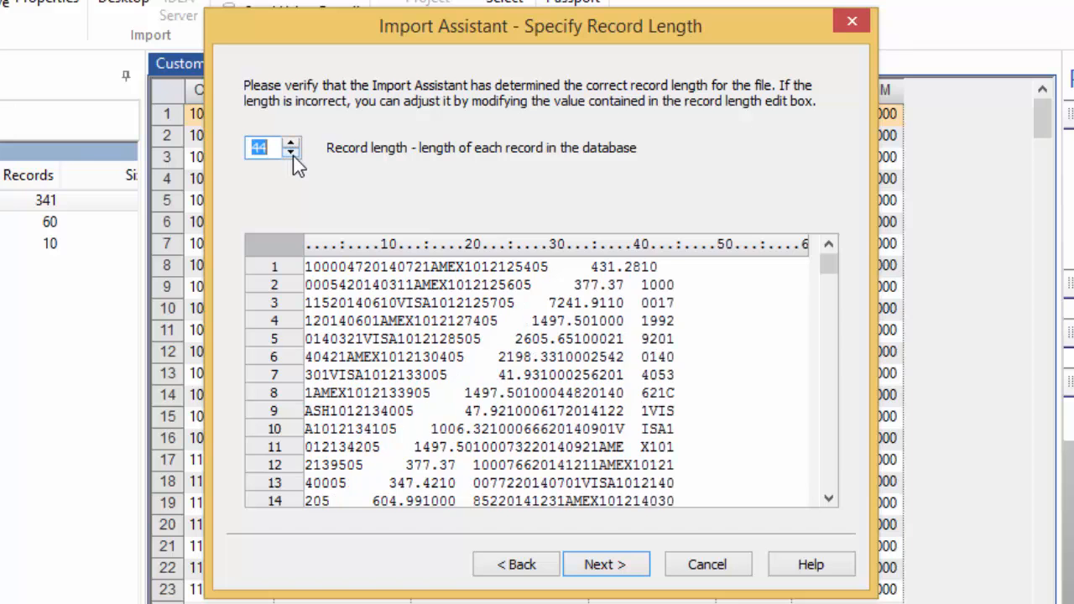
click(292, 155)
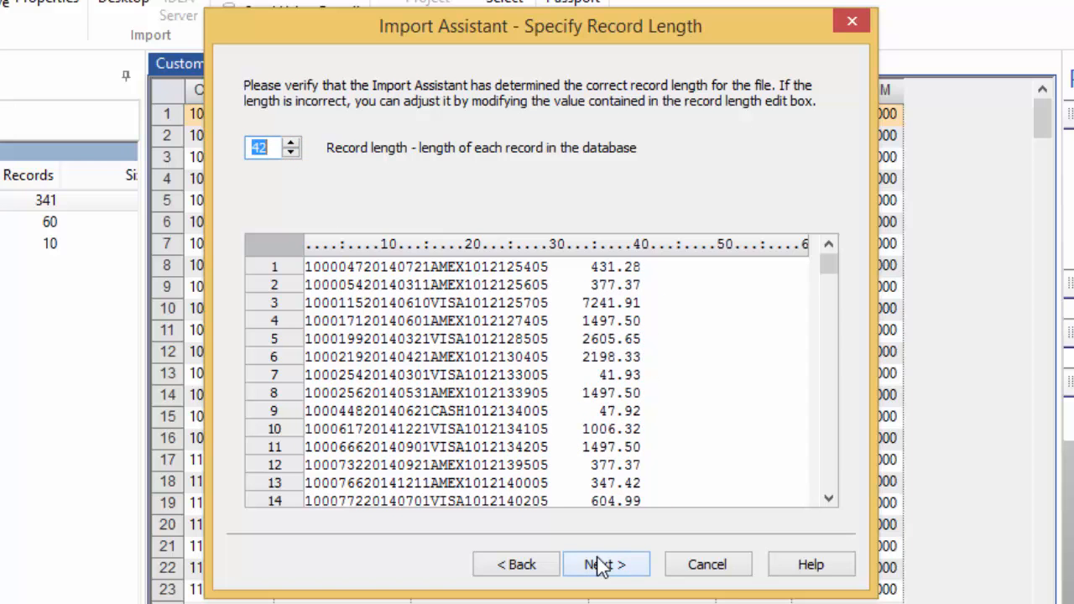
Accept the record length and review the suggested field delineators for the sales records
click(605, 564)
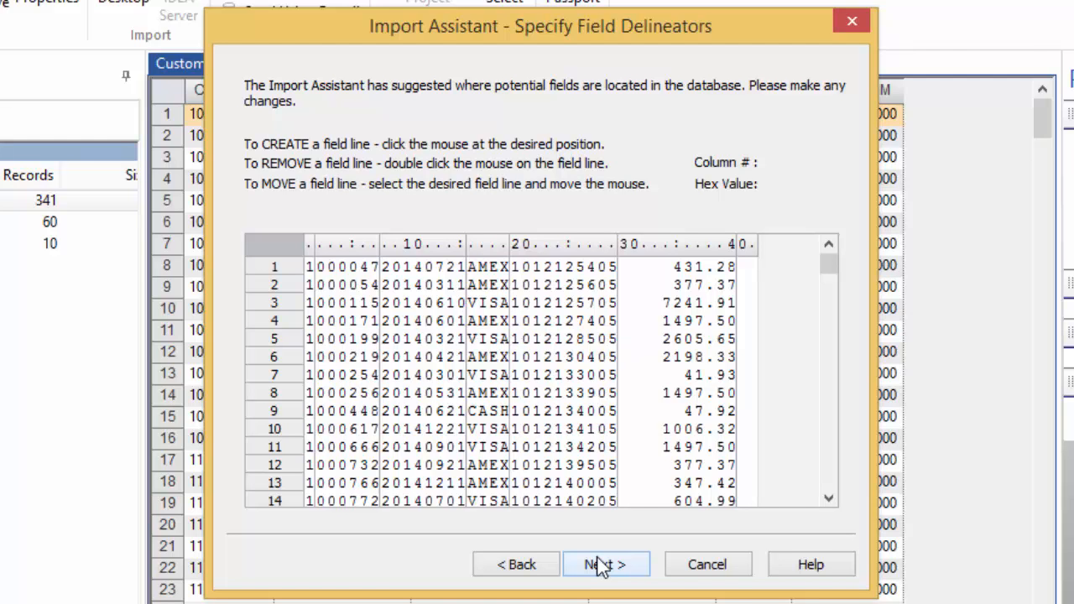
click(312, 377)
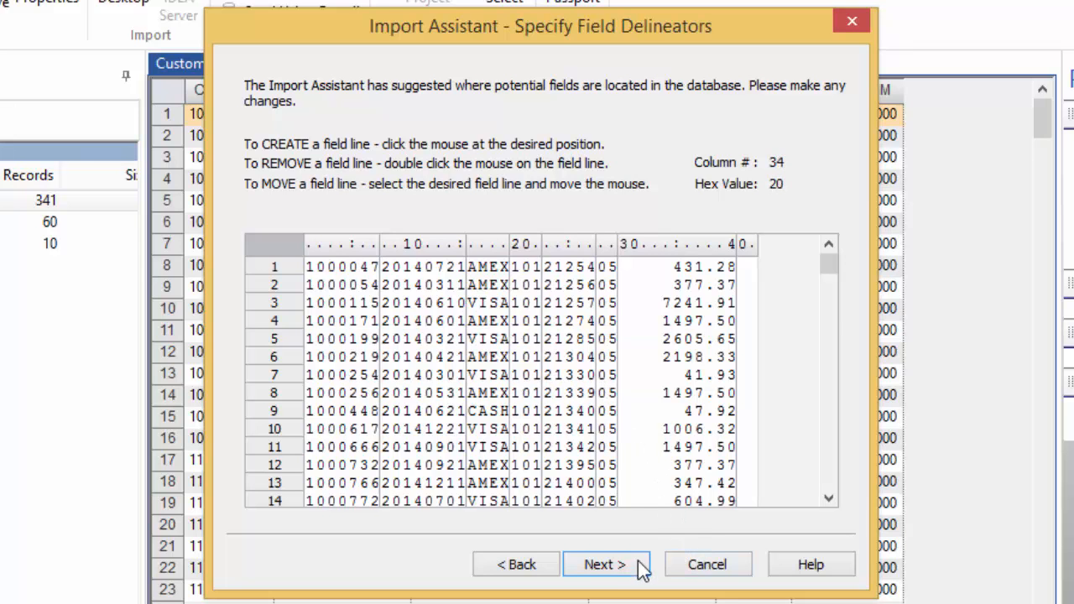
Name the first field INV_NO as a Character field described as Invoice Number
click(606, 563)
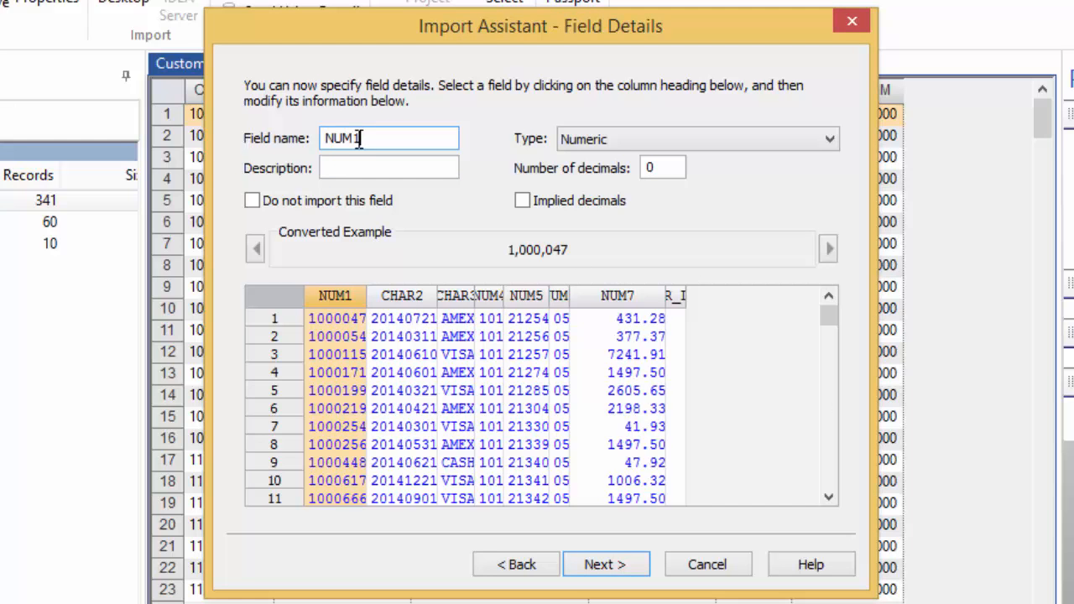
triple_click(389, 138)
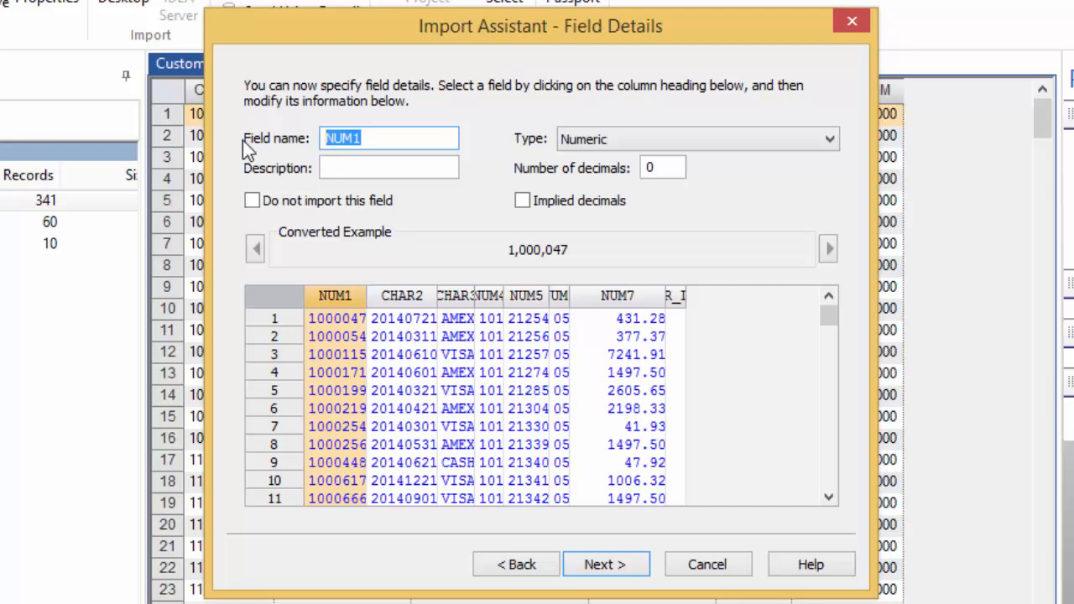
text(INV NO)
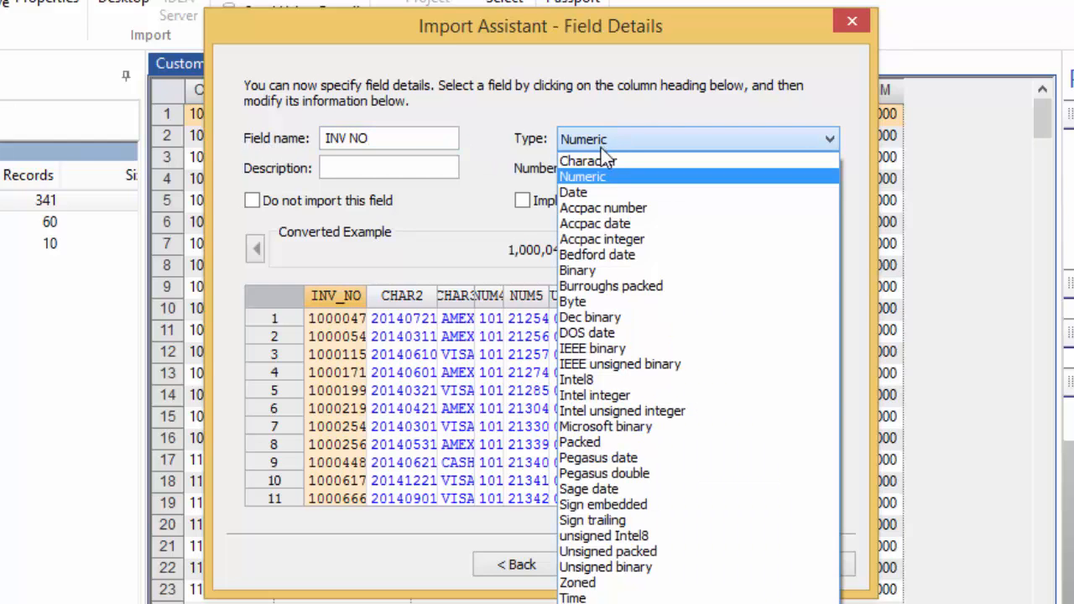
click(587, 161)
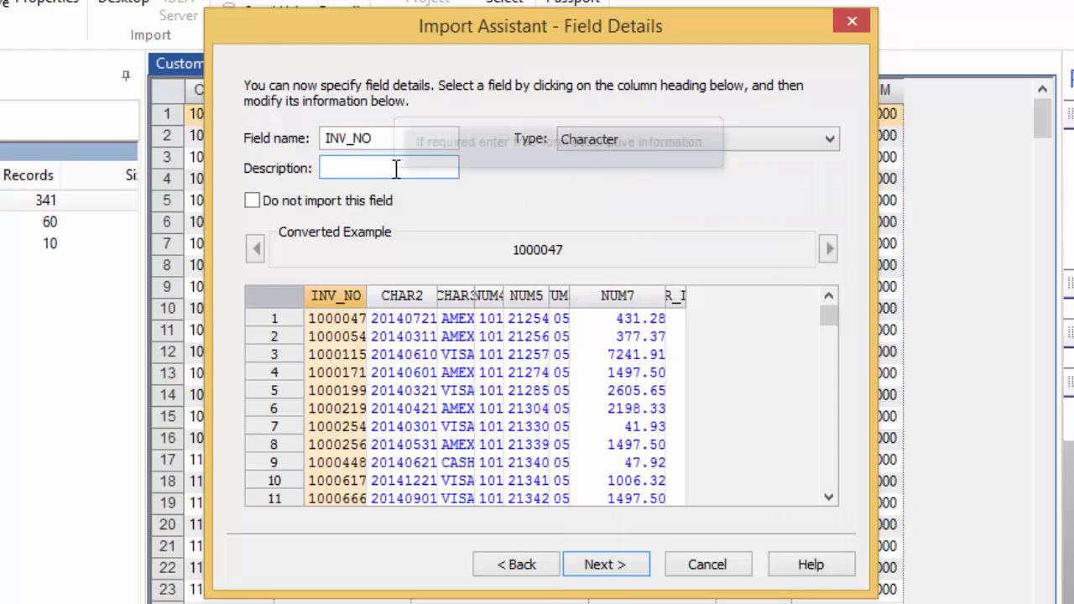
text(Invoice Numb)
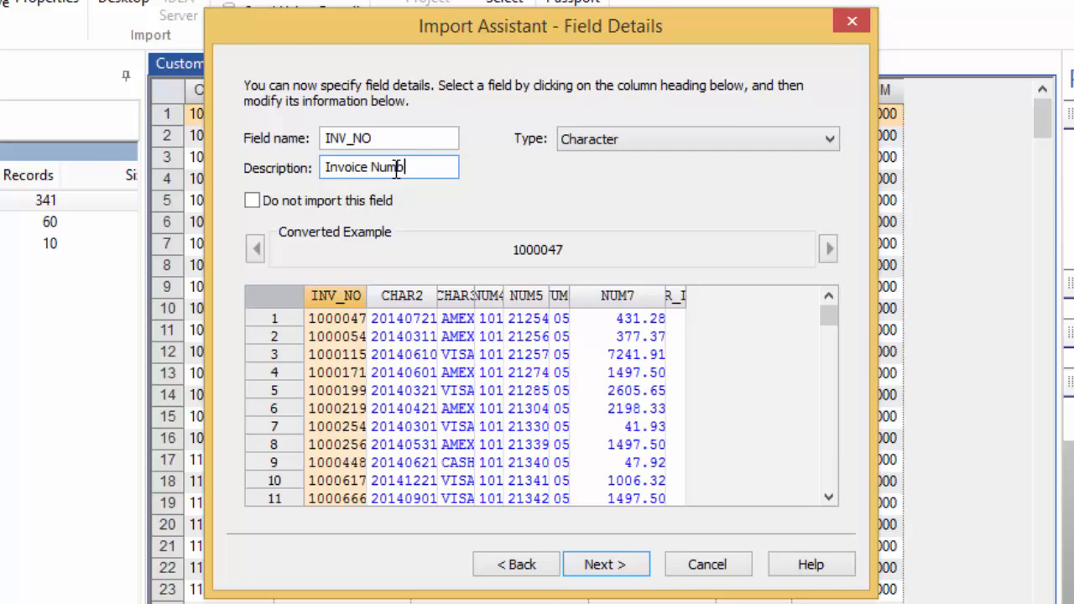
Name the second field TRANS_DATE, describe it, and give it the date mask YYYYMMDD
click(402, 296)
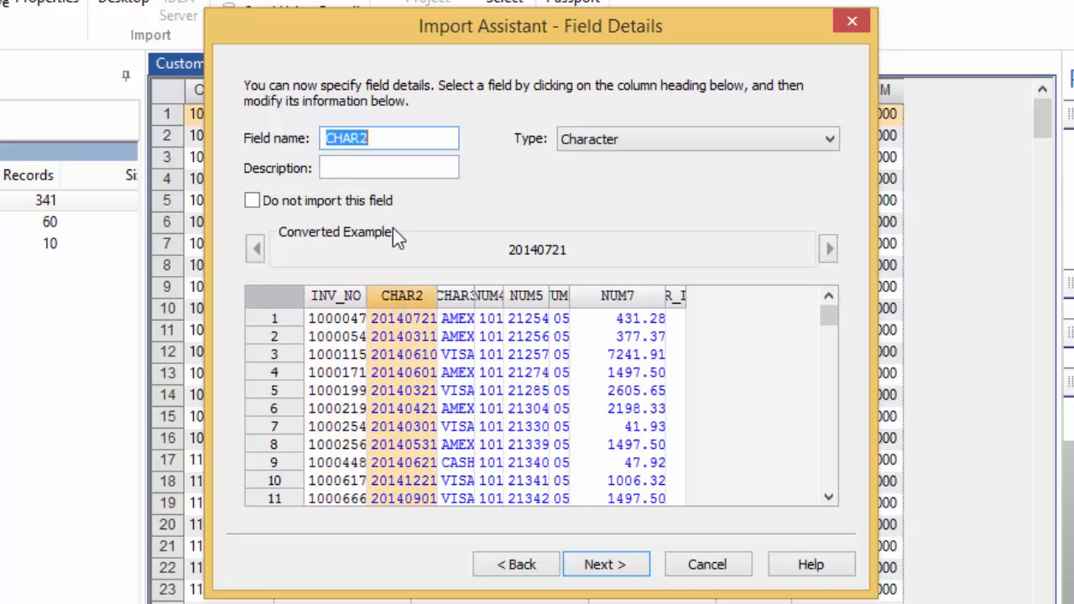
text(TRANS)
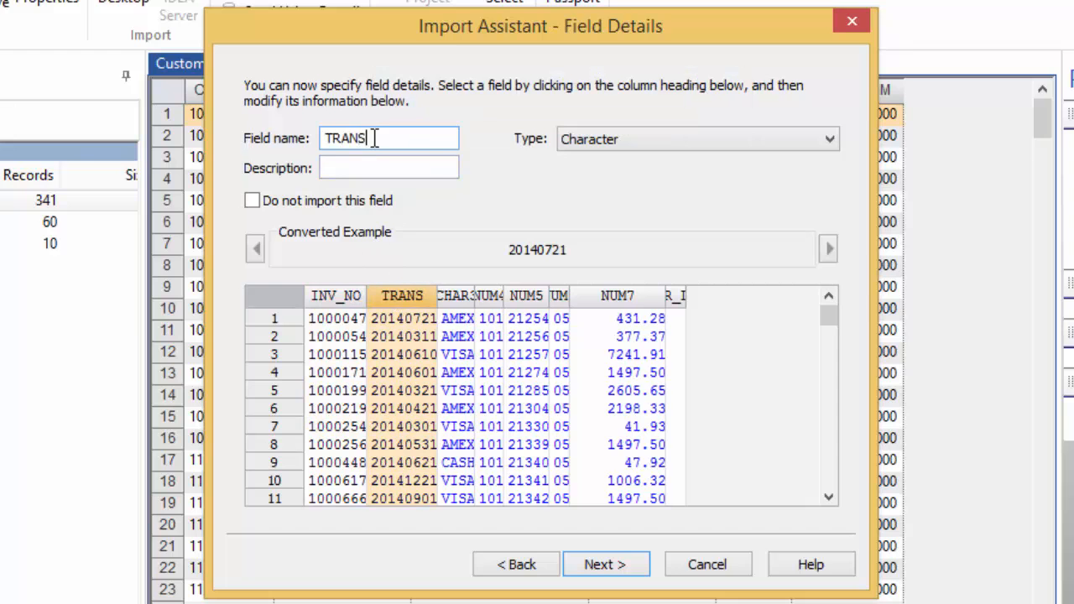
text(DATE)
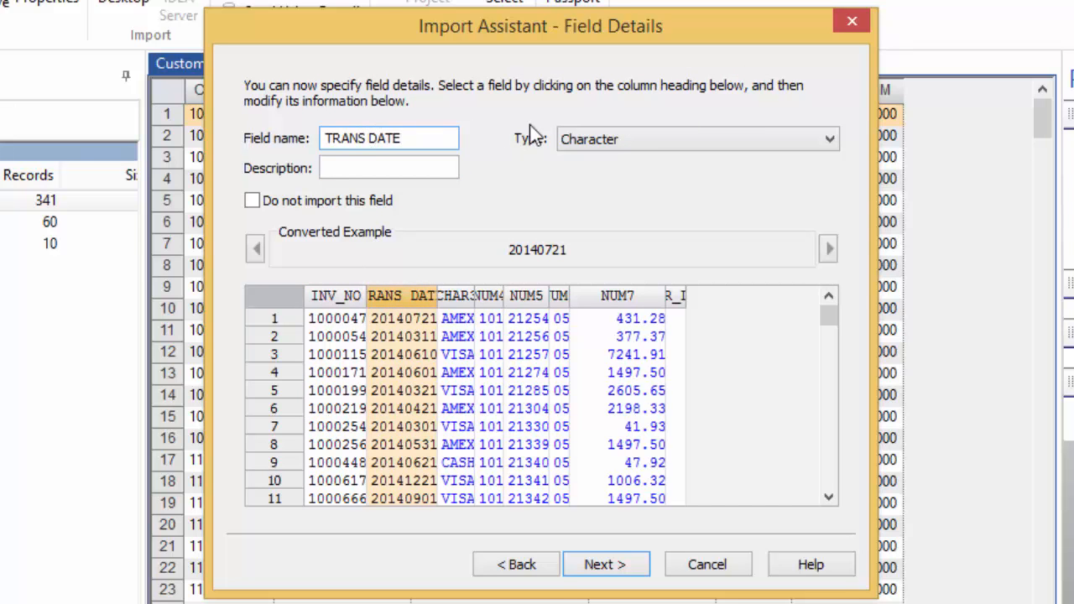
click(695, 137)
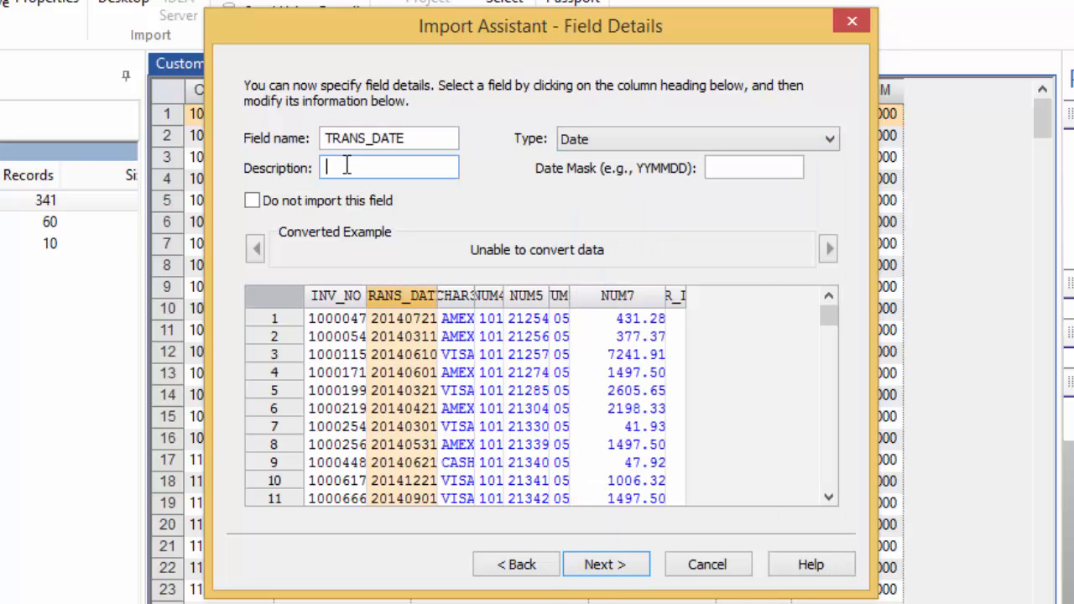
text(Transaction Date)
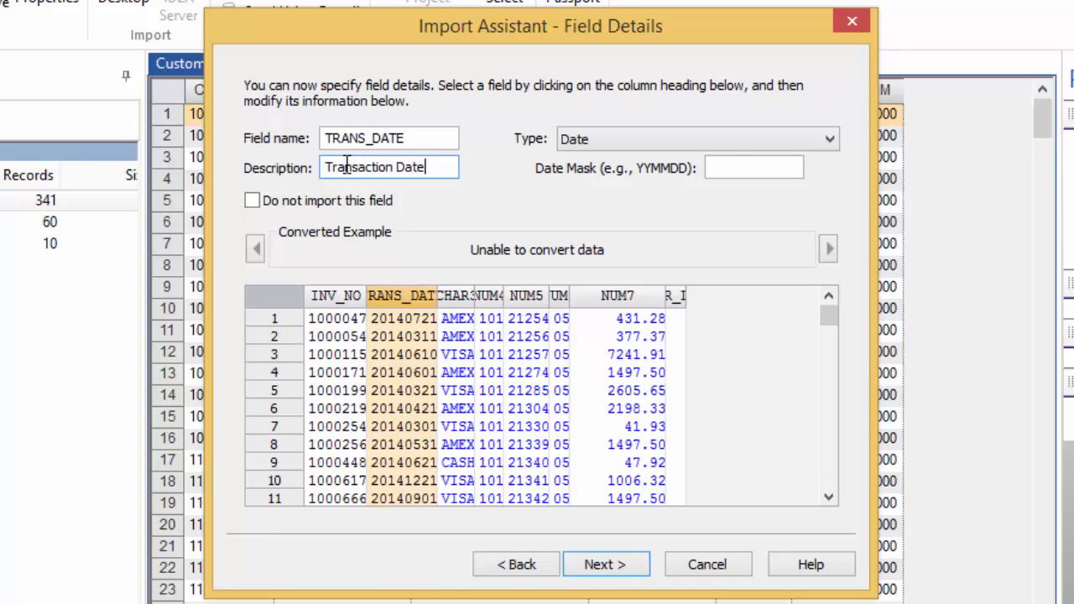
click(752, 168)
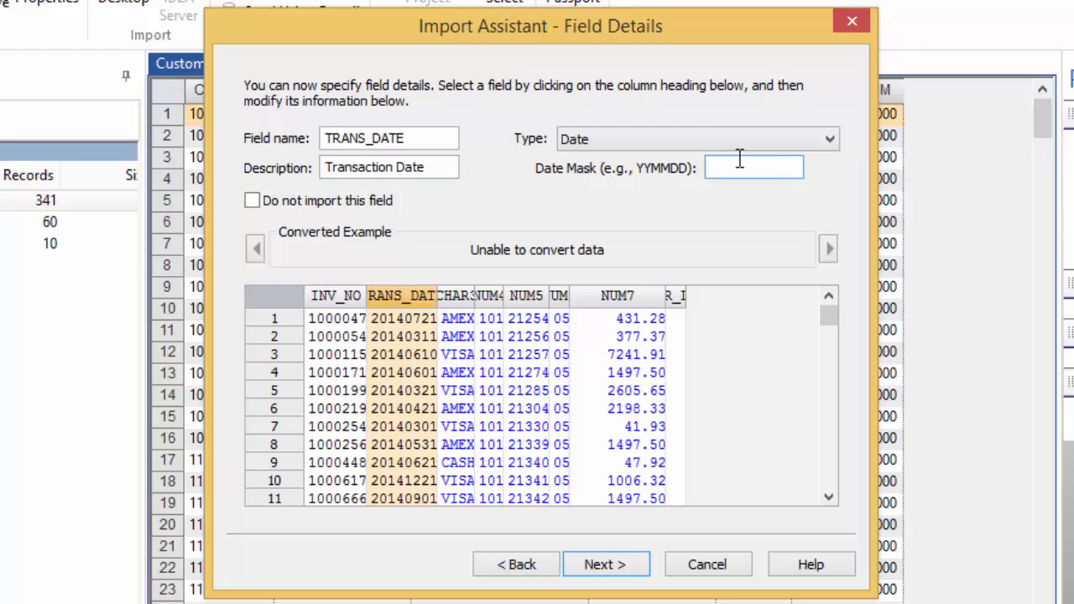
text(YYYYMMDD)
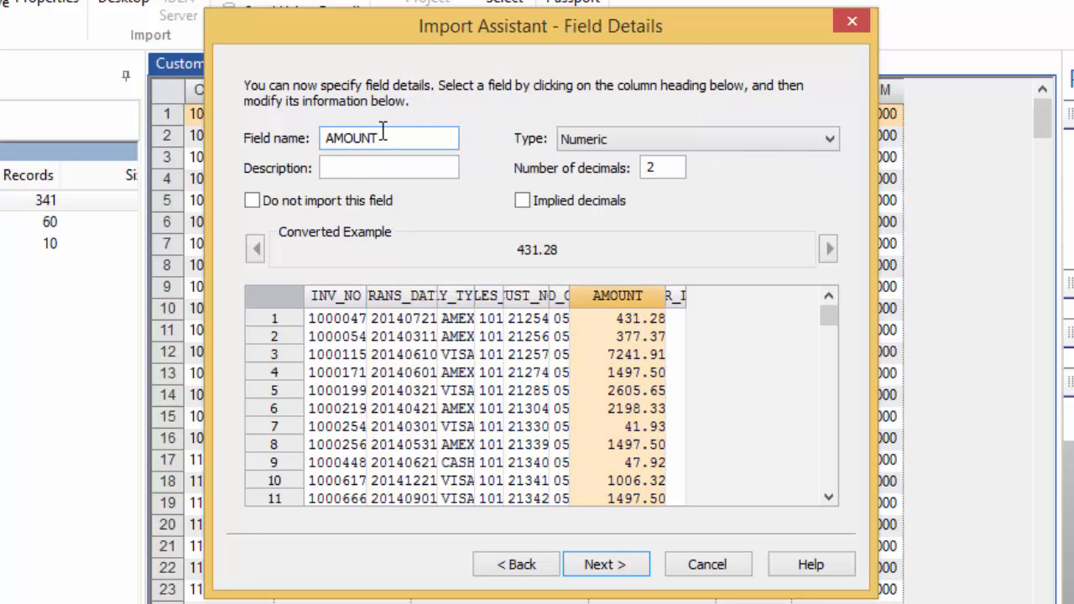
Describe the AMOUNT field as Transaction Amount
click(389, 168)
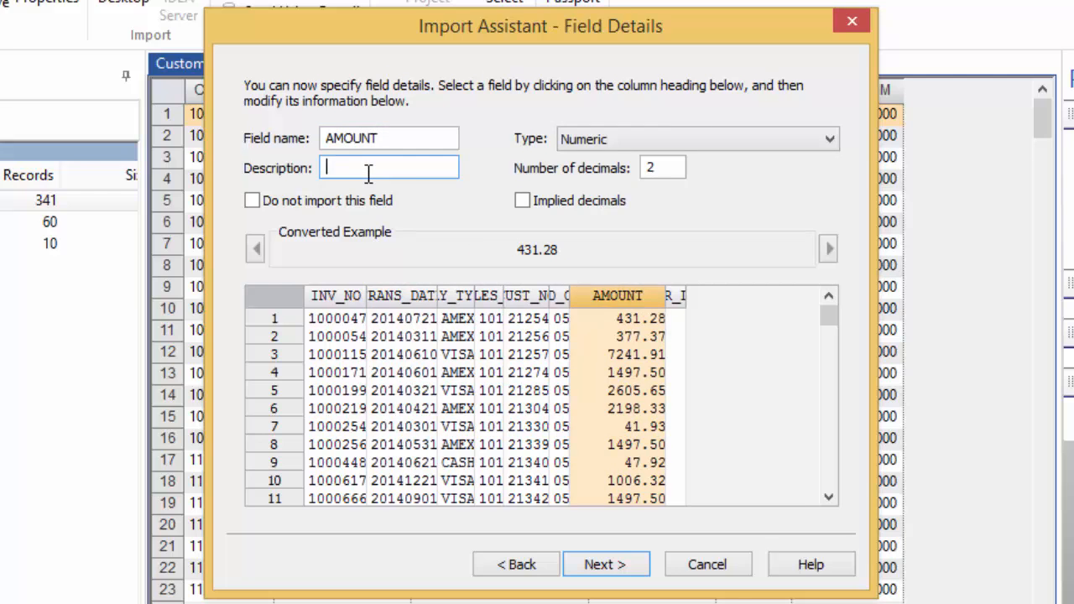
text(Transaction Amo)
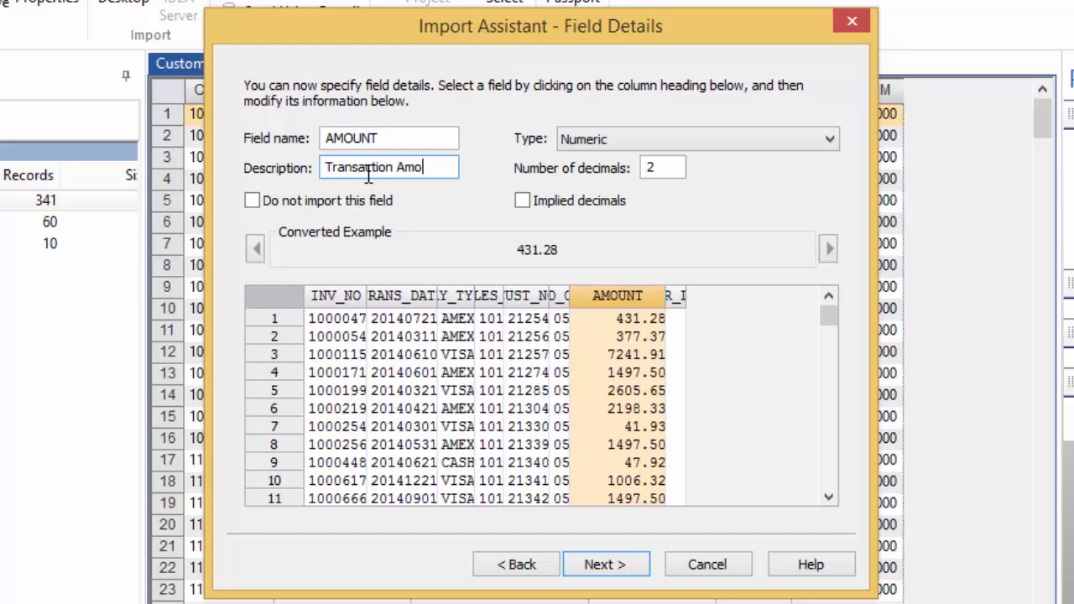
text(unt)
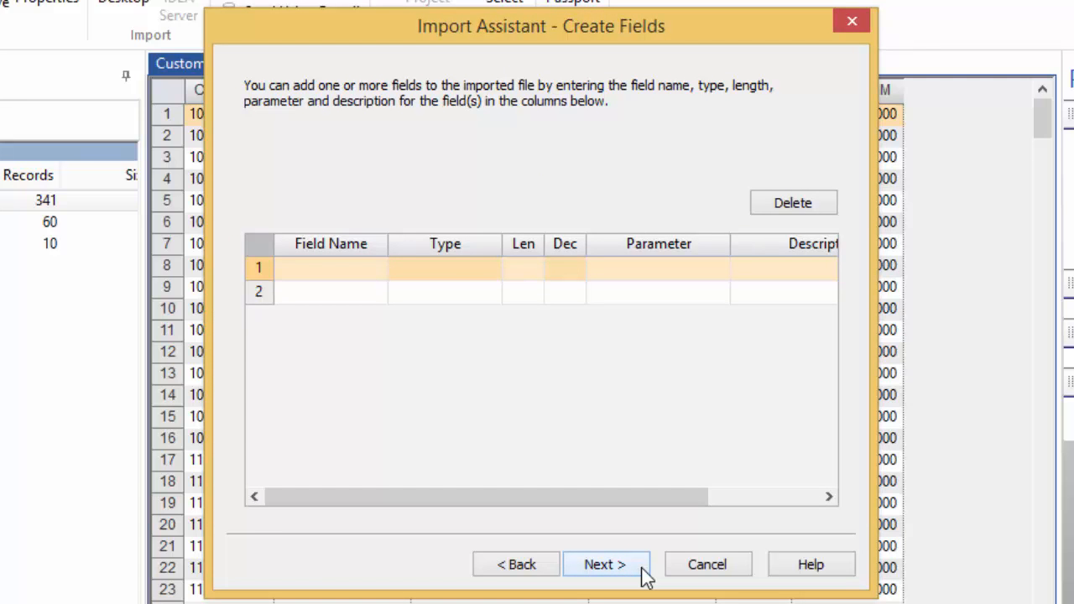
Skip field creation and import criteria to reach the database naming page
click(604, 563)
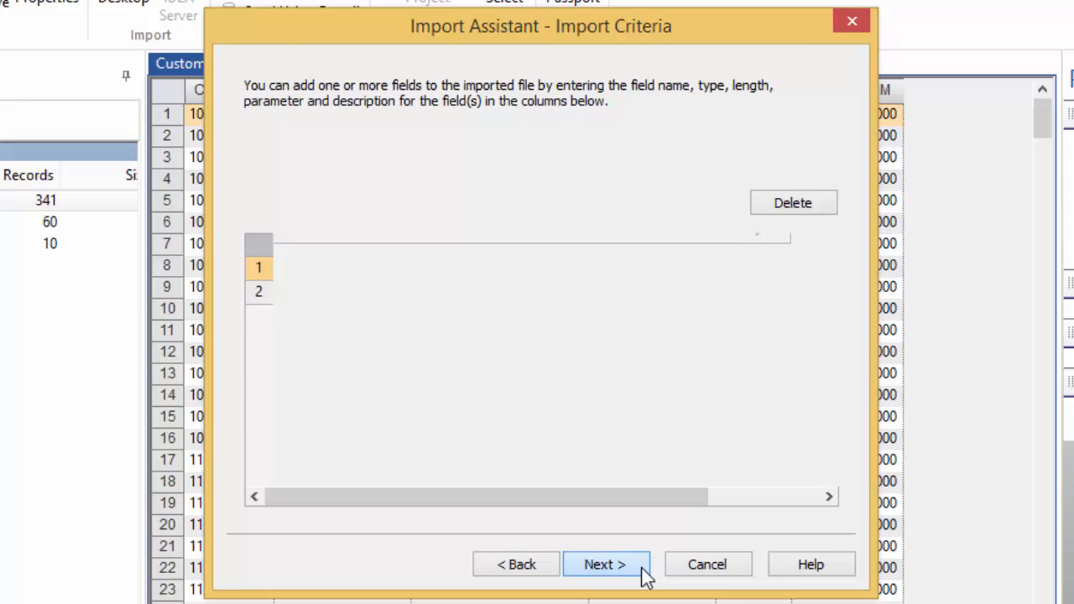
click(604, 563)
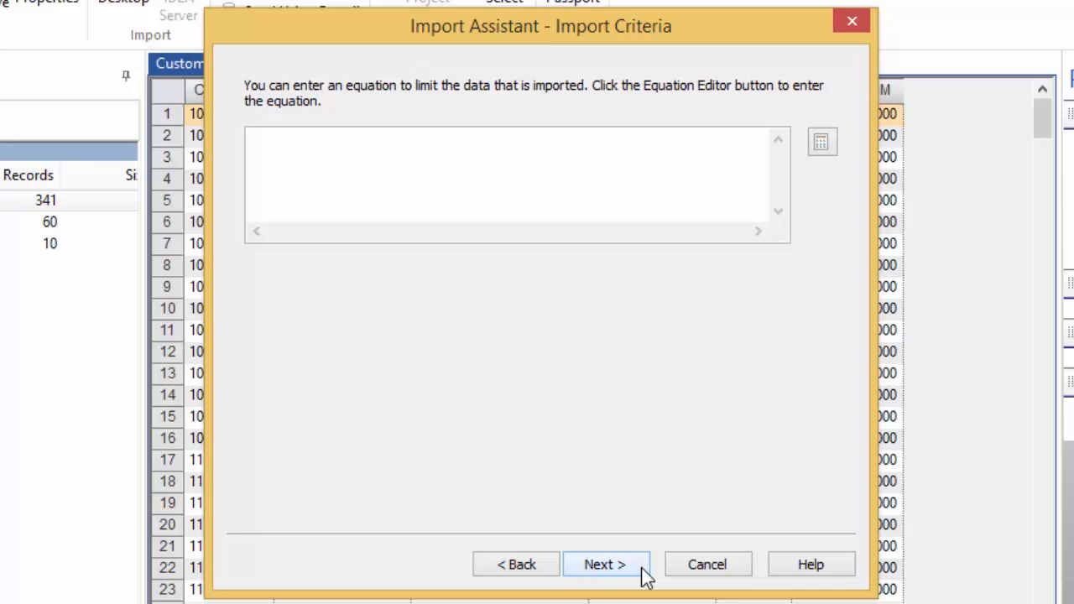
click(604, 564)
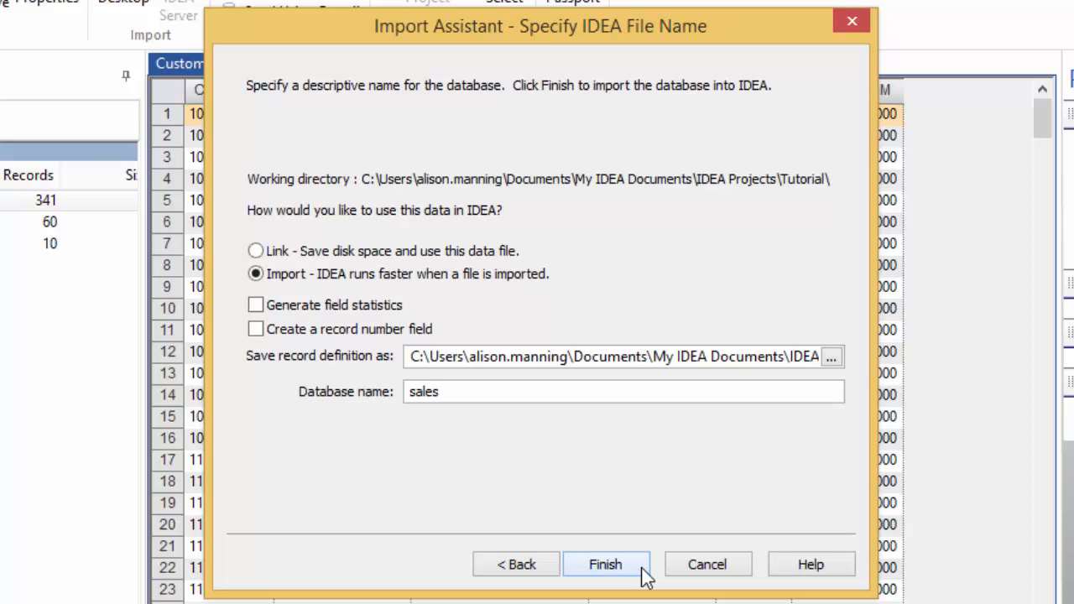
mouse_move(584, 270)
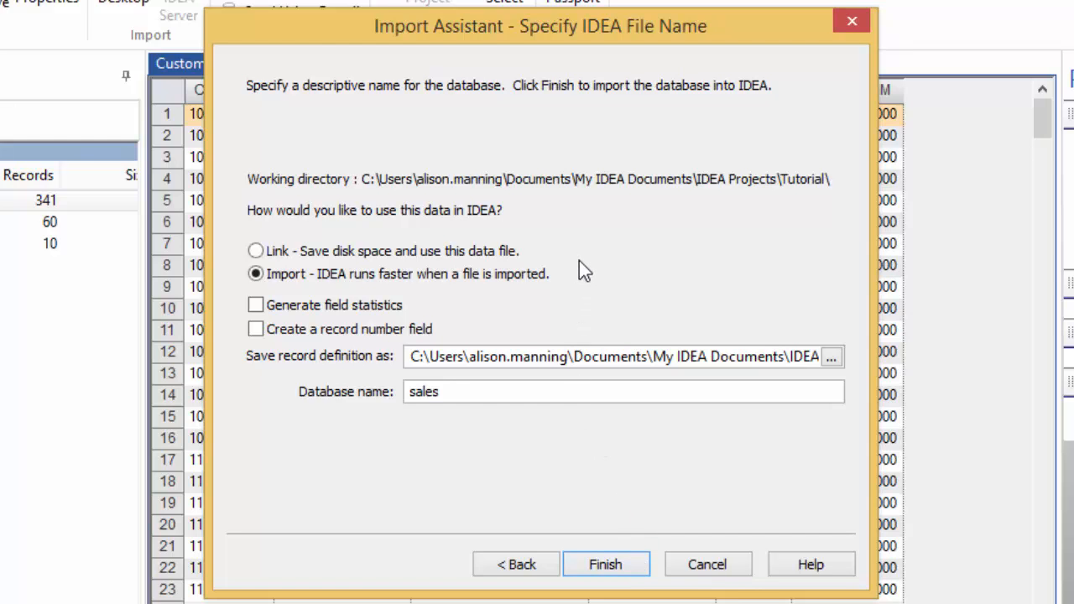
mouse_move(584, 282)
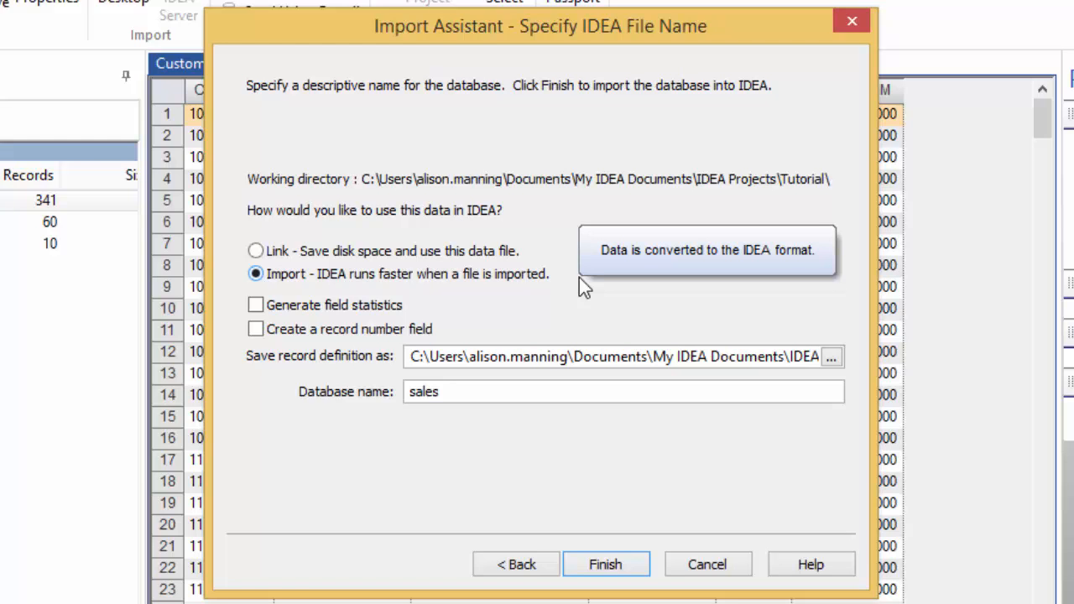
Import with field statistics generated as a database named Sales Transactions
click(255, 305)
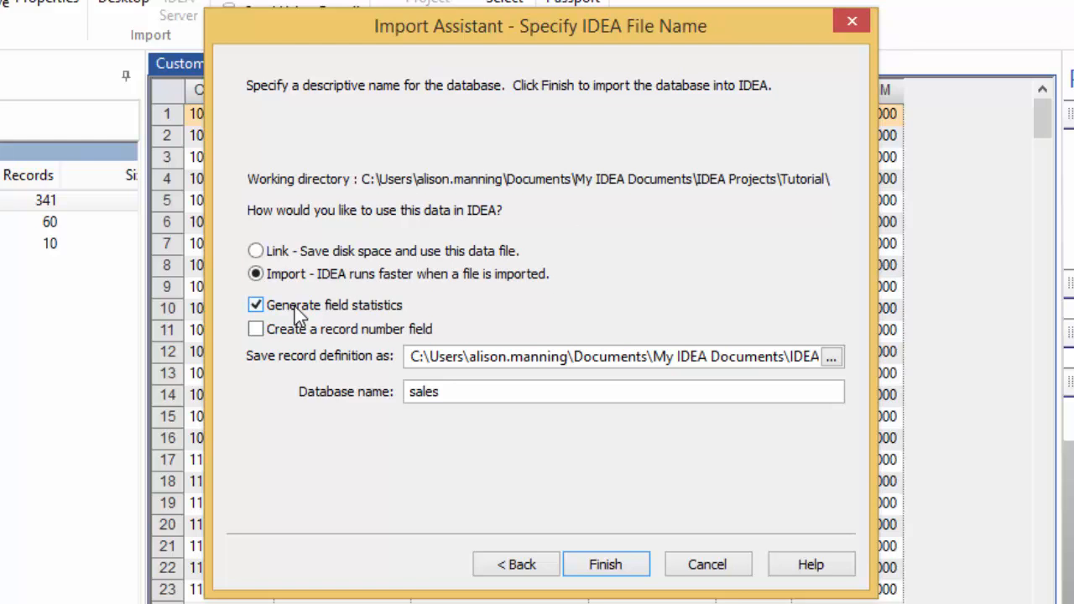
mouse_move(478, 369)
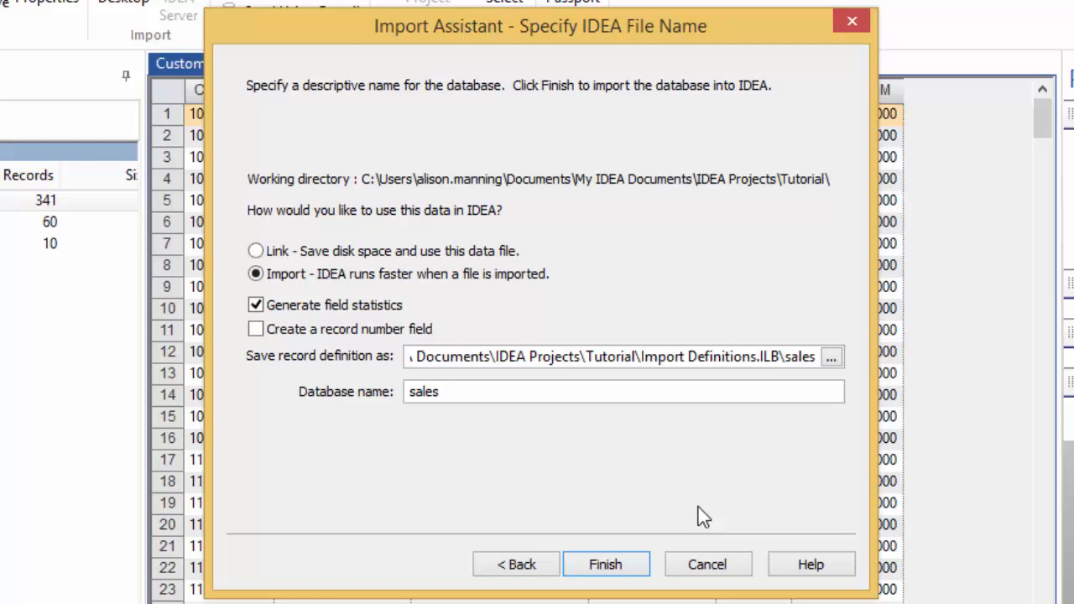
mouse_move(498, 506)
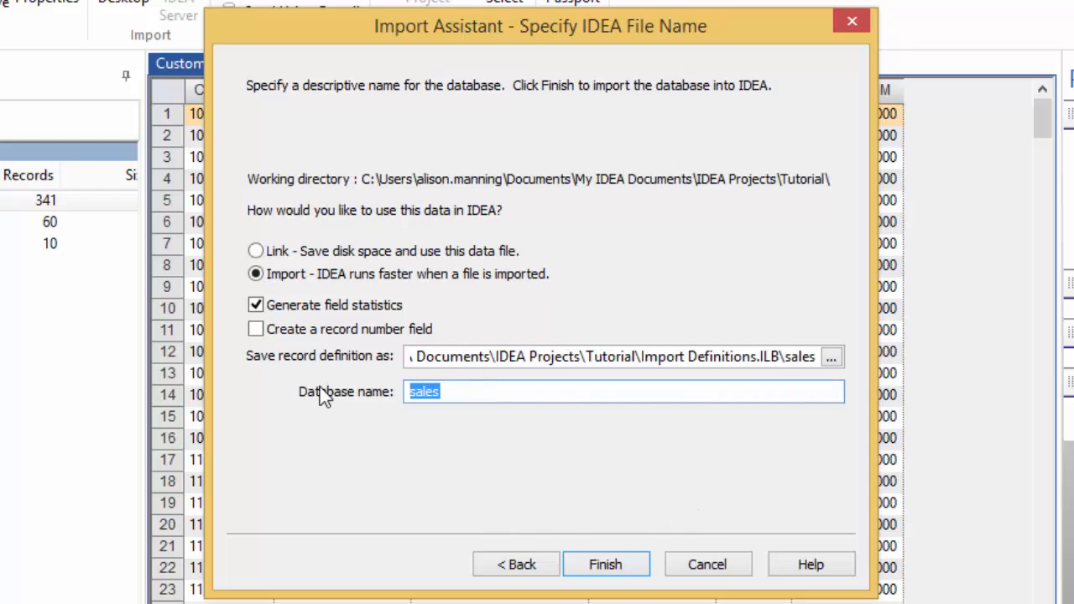
text(Sales Tranac)
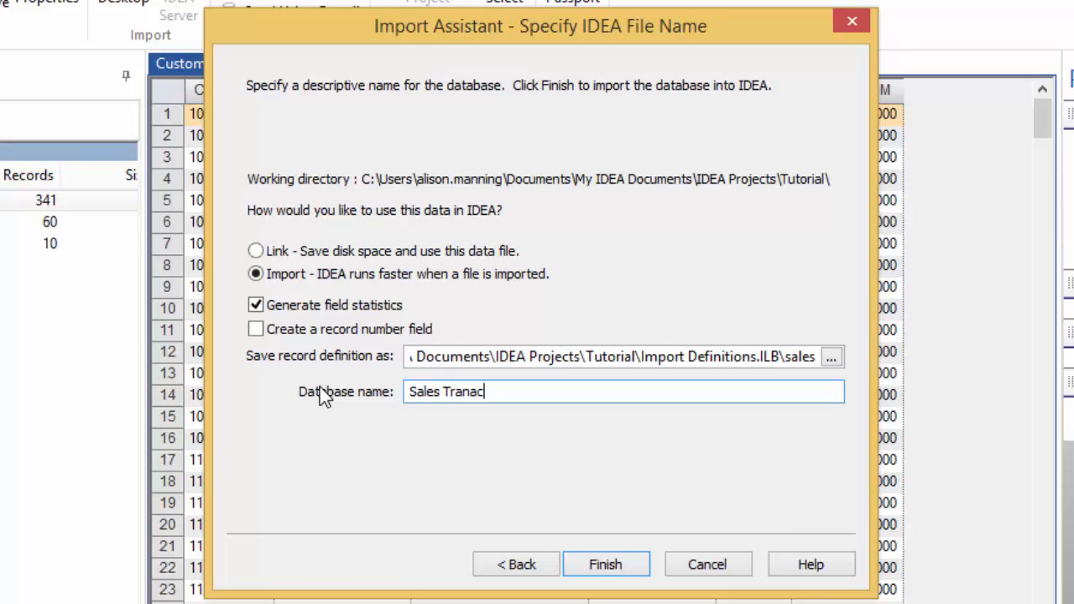
text(tions)
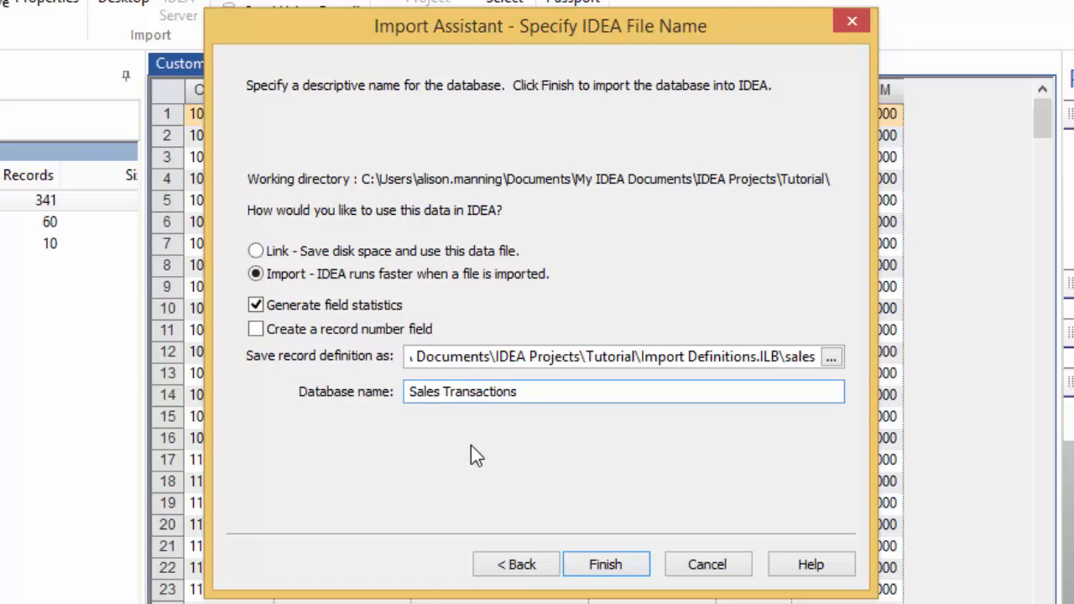
click(604, 564)
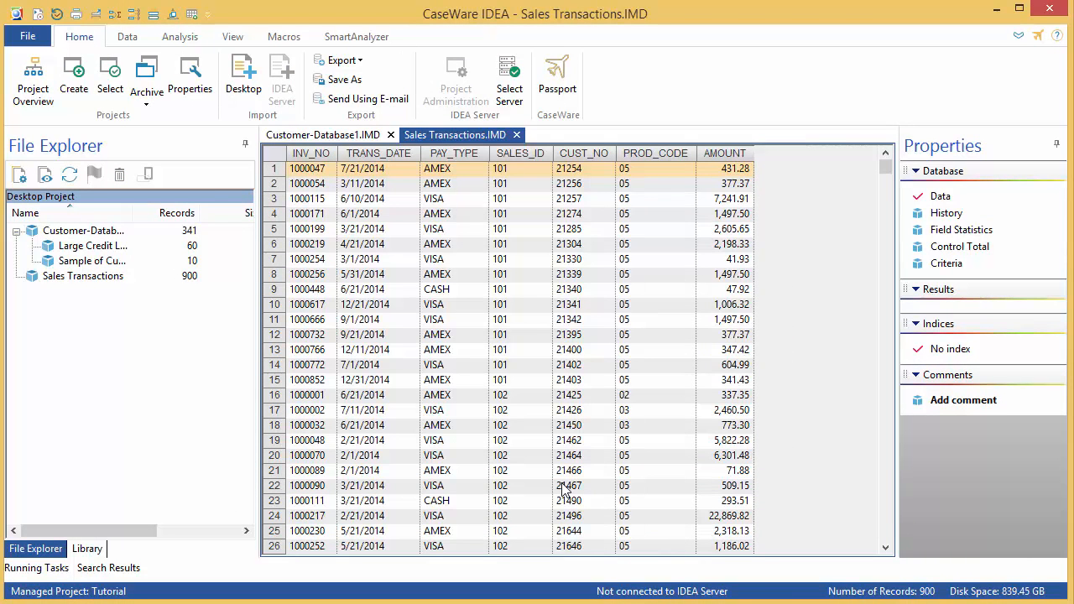
mouse_move(544, 483)
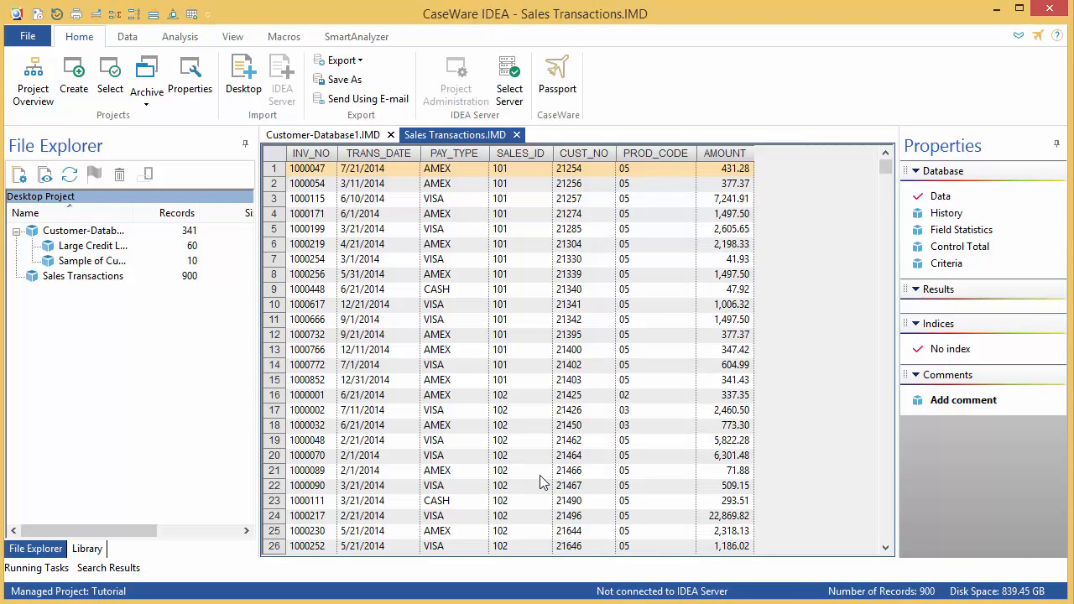
mouse_move(946, 262)
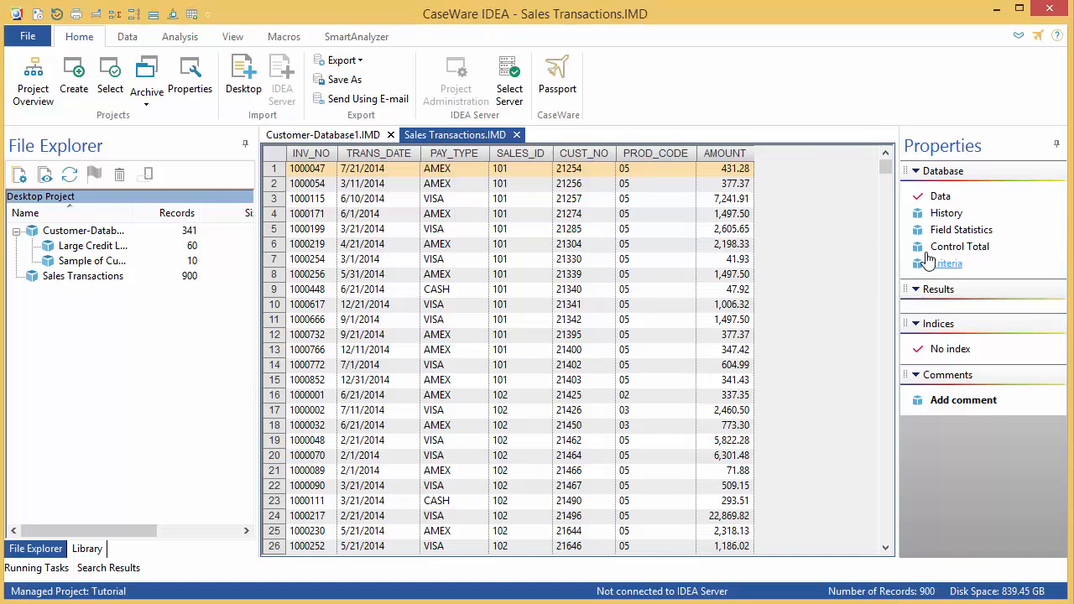
Set the control total on AMOUNT, showing 6,406,119.08 for Sales Transactions
click(960, 244)
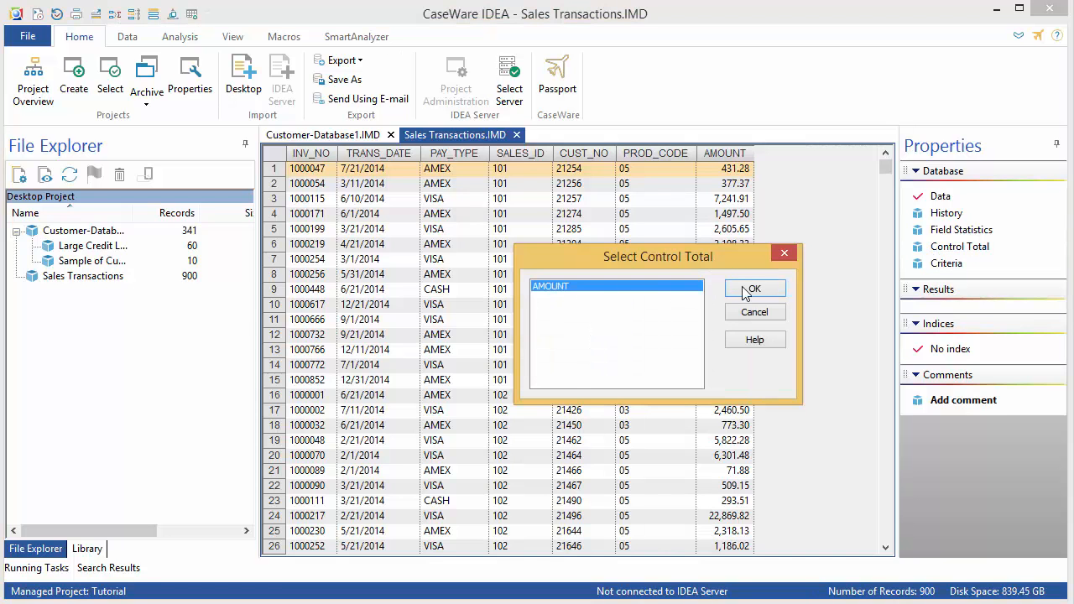
click(753, 288)
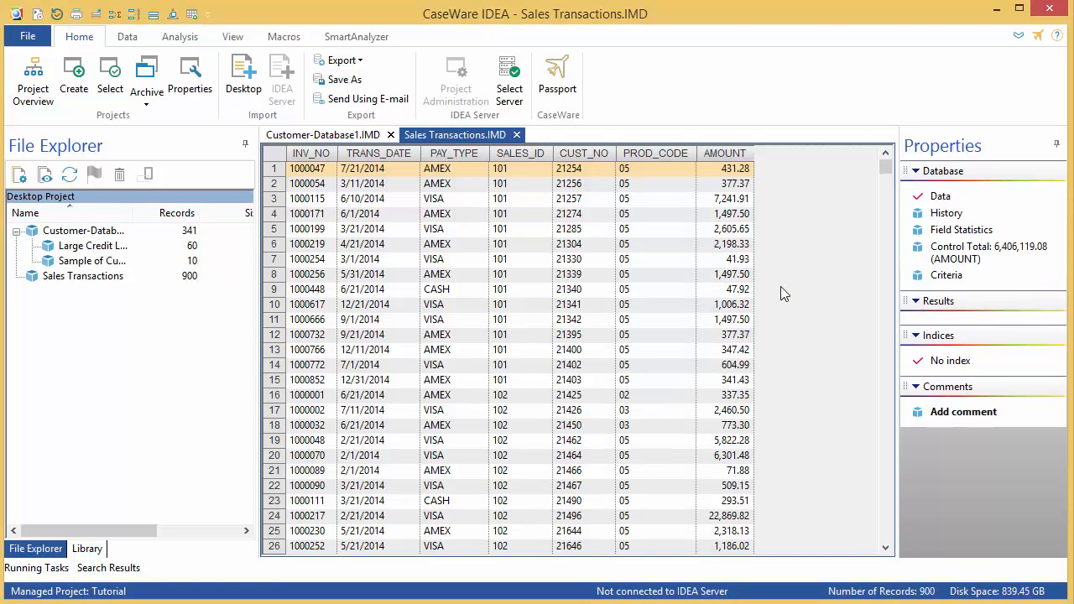